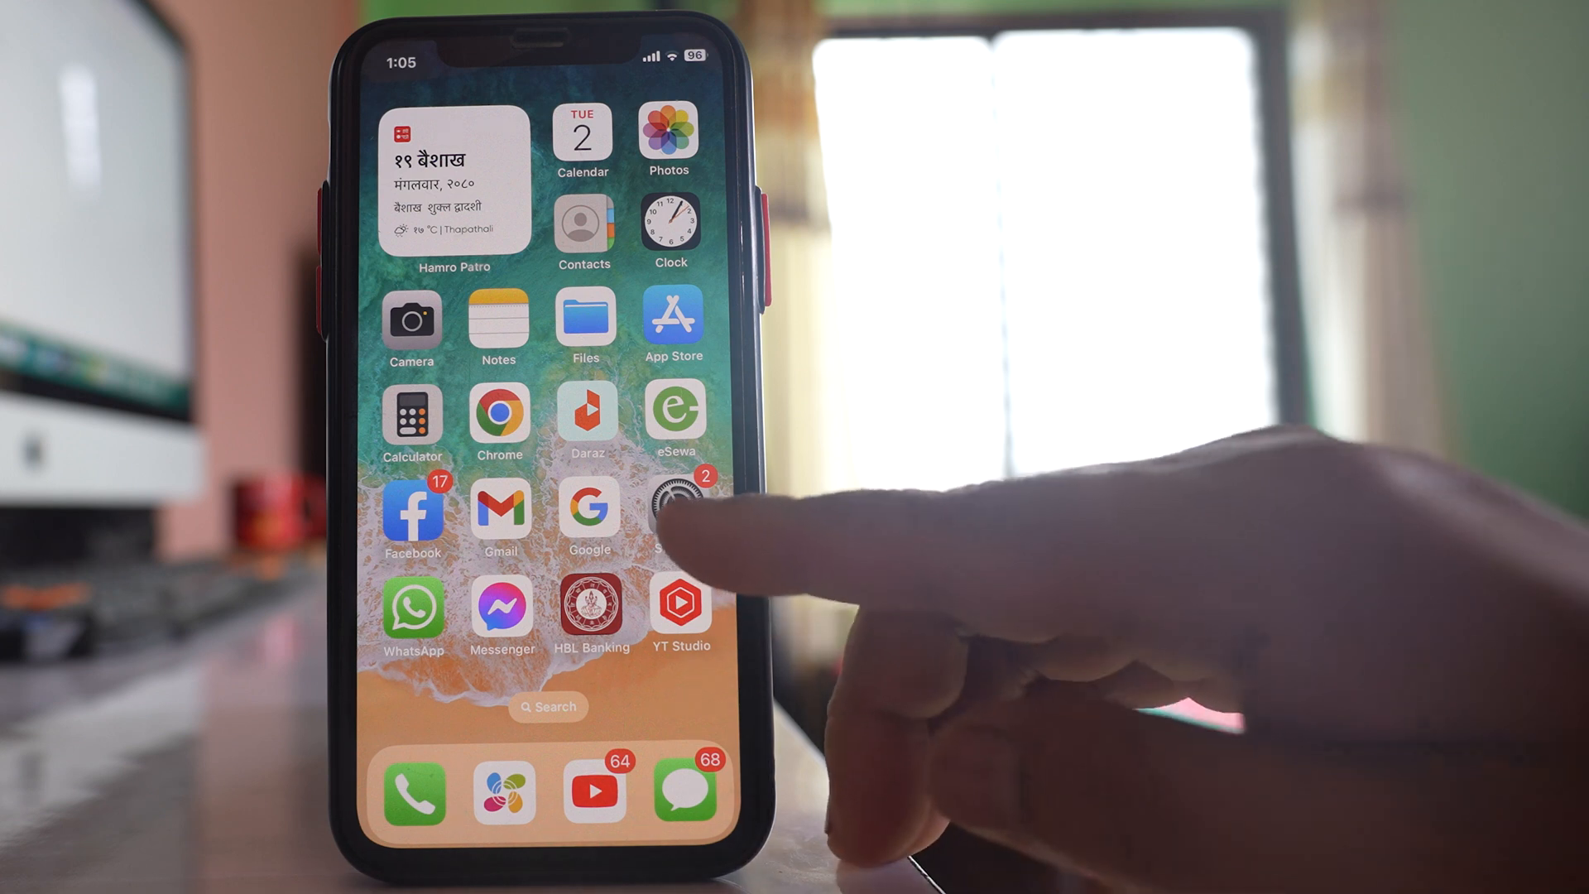
Go to Settings > Screen Time and begin turning Screen Time on via the intro sheet.
{"action": "left_click", "coordinate": [677, 515]}
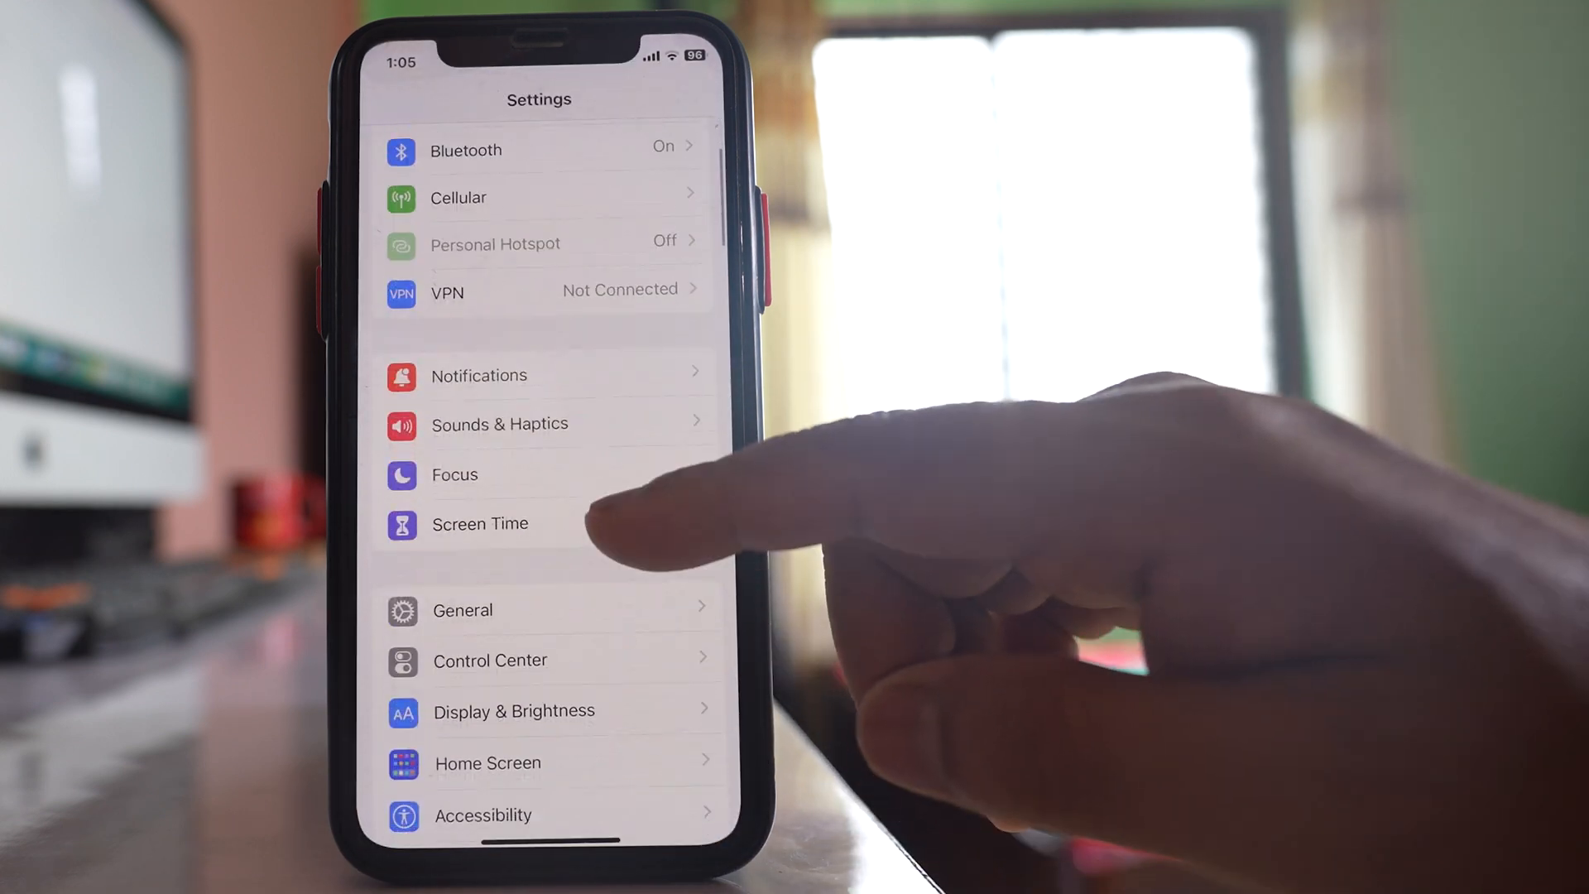
{"action": "left_click", "coordinate": [480, 524]}
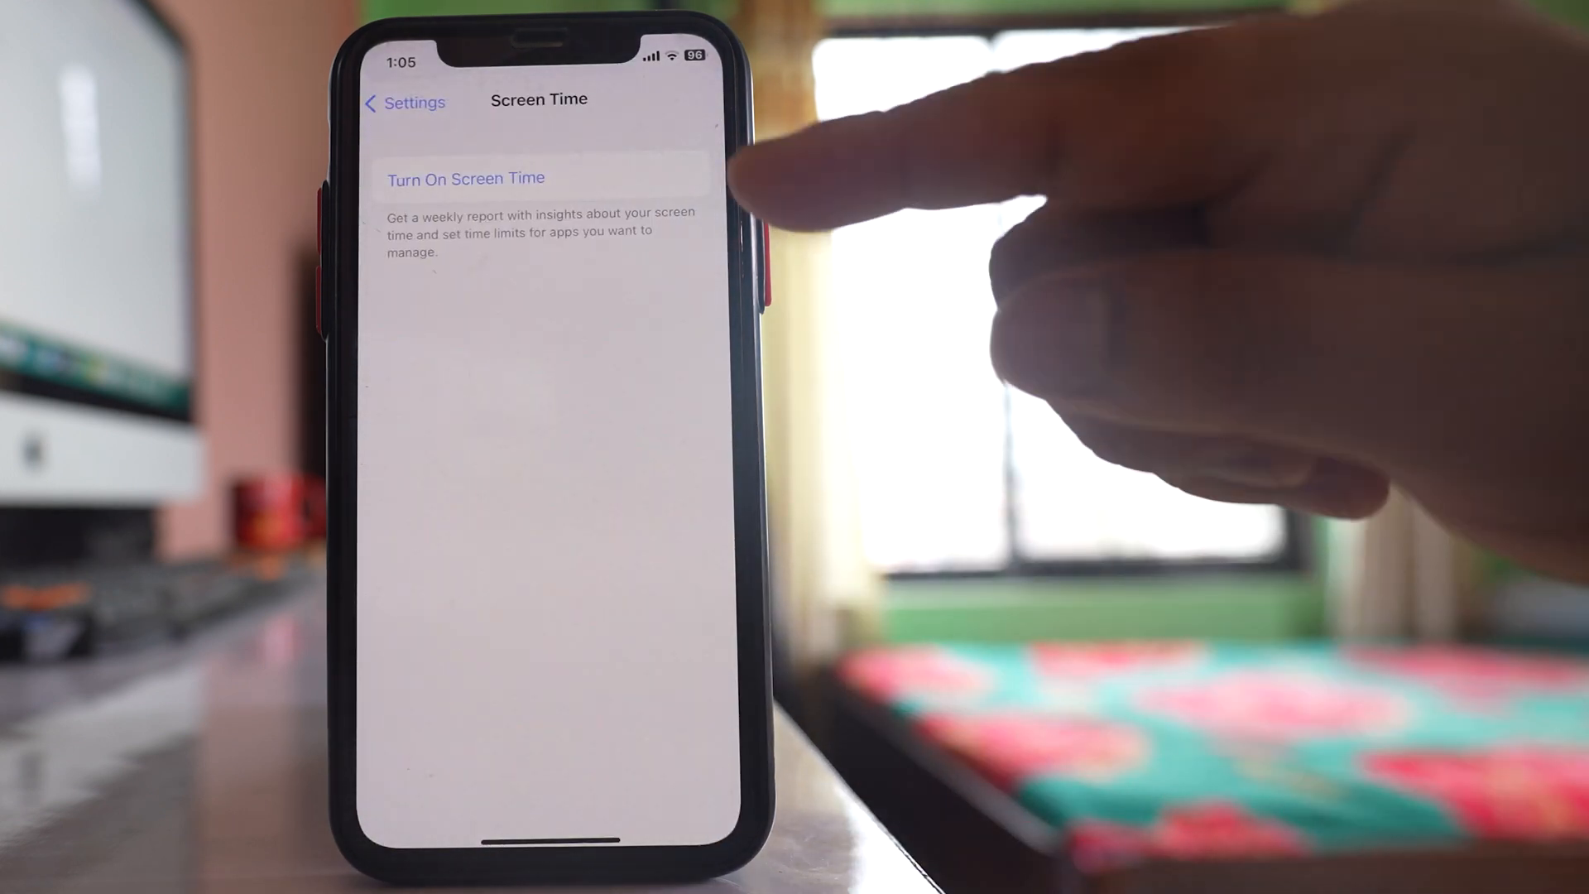
{"action": "left_click", "coordinate": [466, 179]}
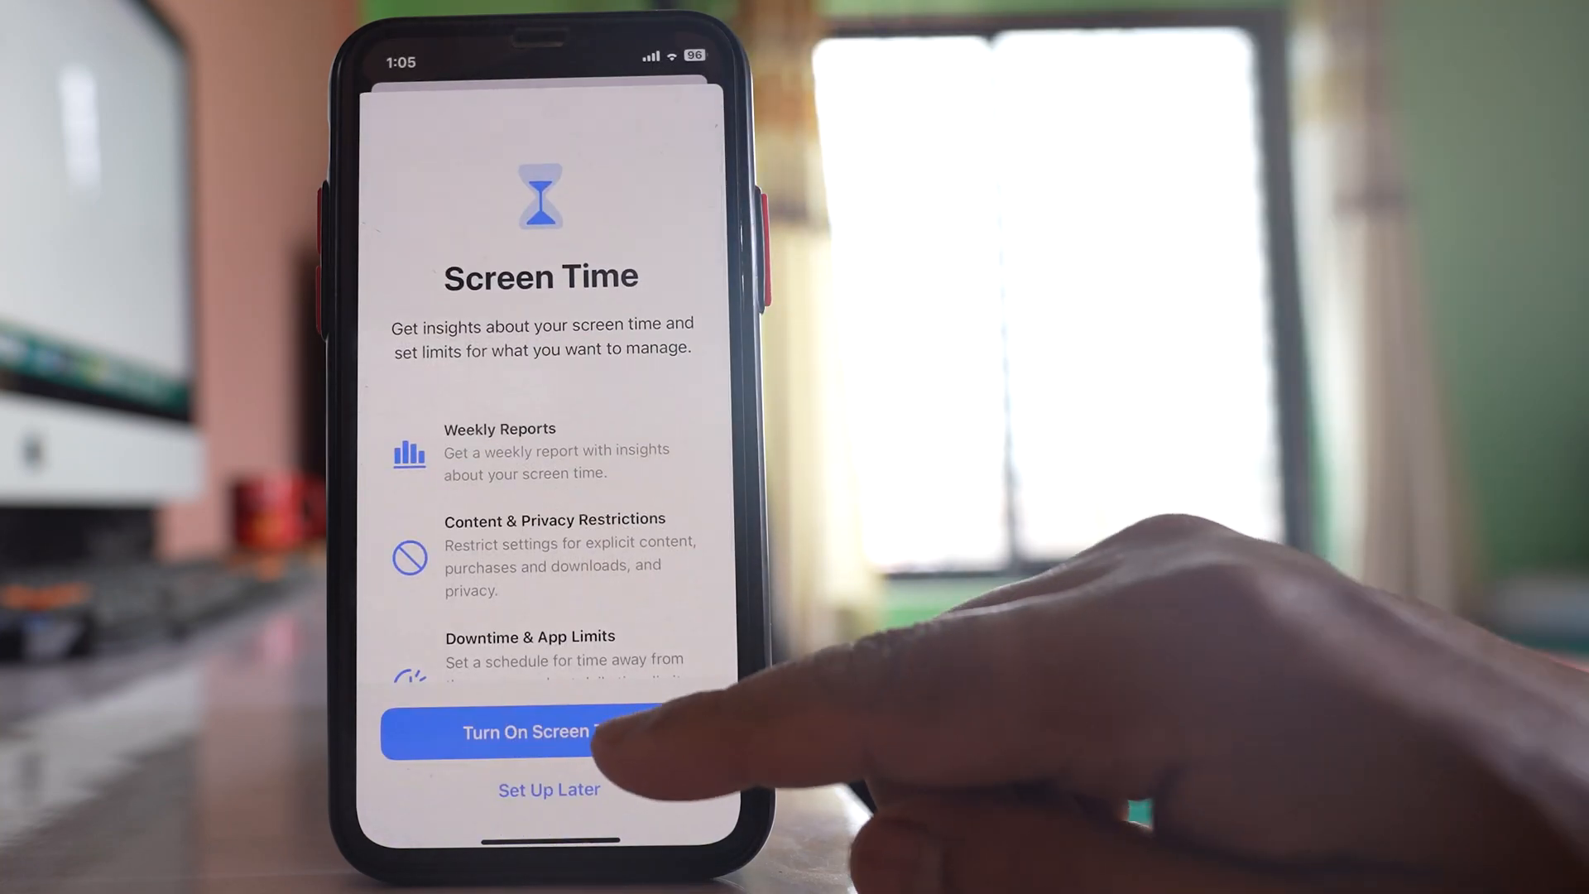
{"action": "left_click", "coordinate": [541, 732]}
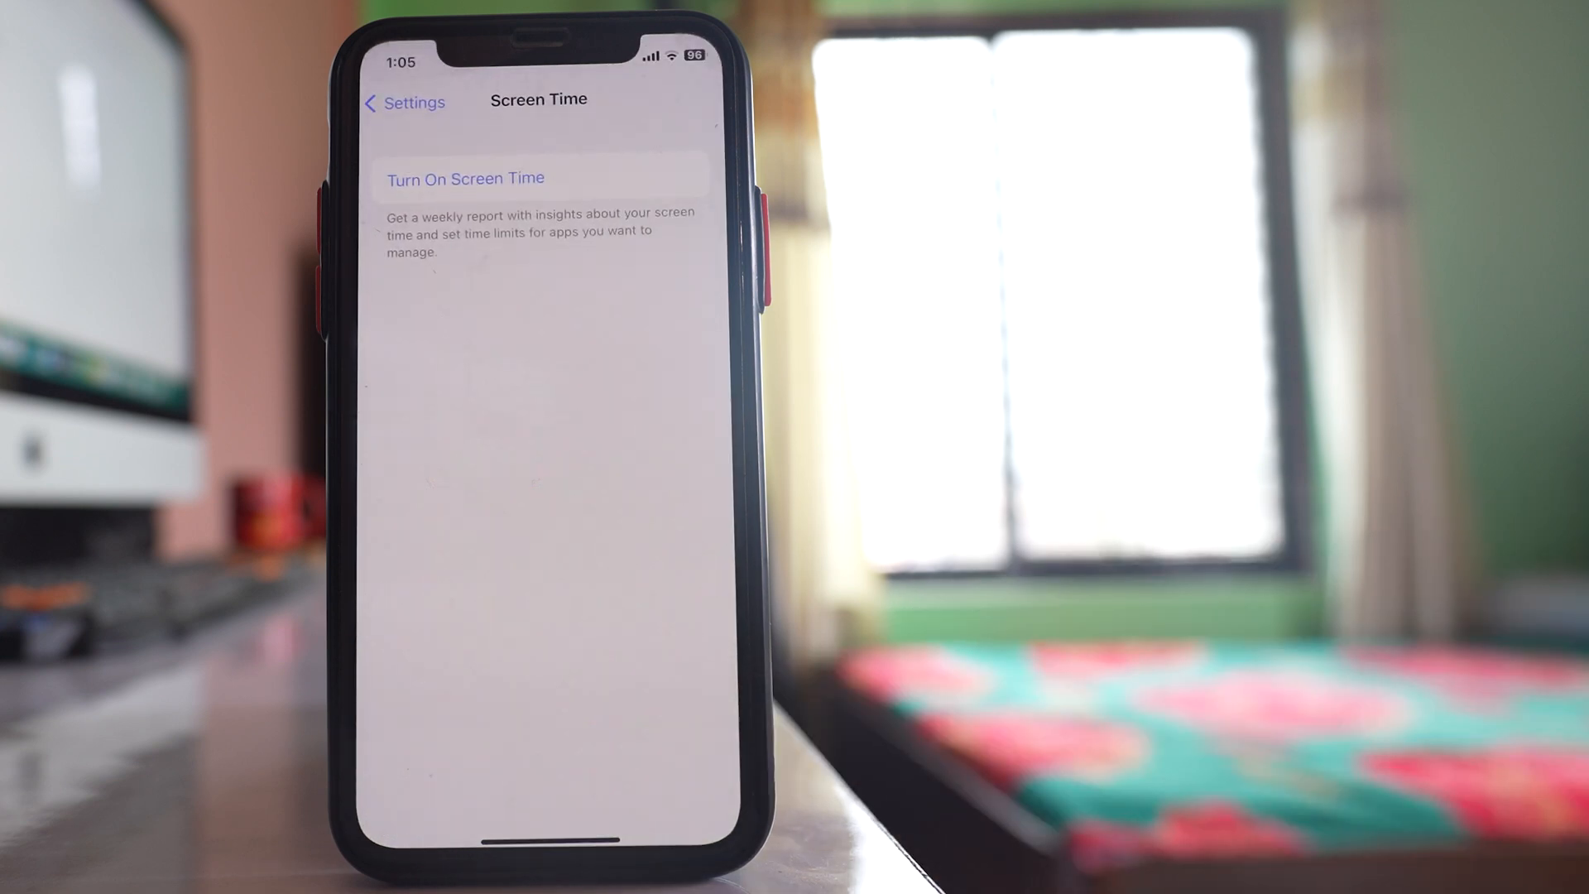
Finish enabling Screen Time, set a Screen Time passcode and skip Apple ID recovery.
{"action": "left_click", "coordinate": [465, 179]}
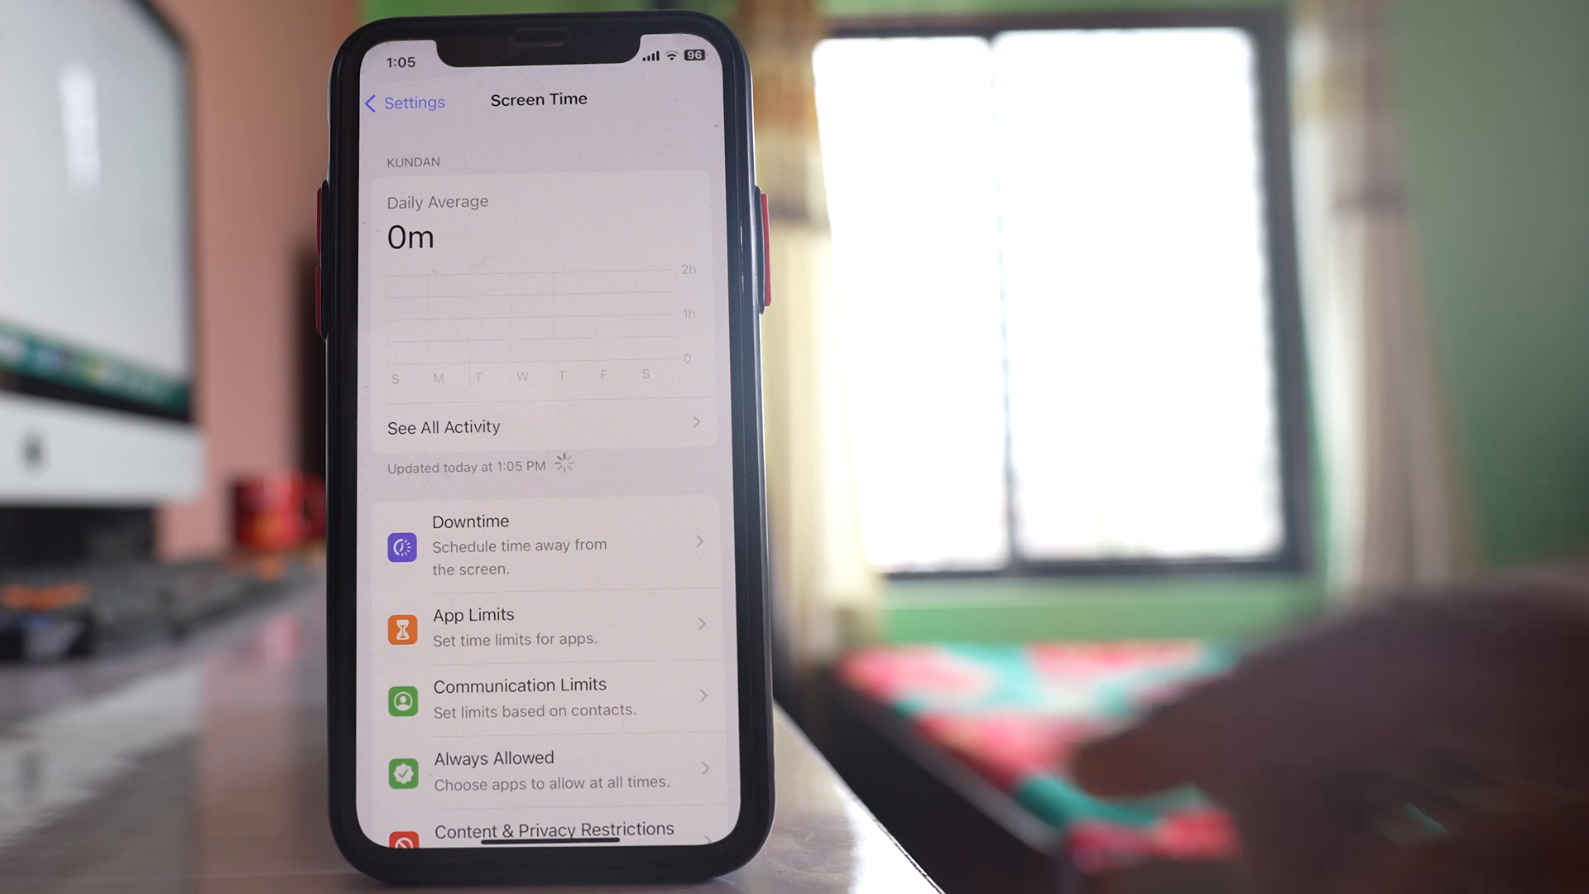
{"action": "scroll", "scroll_direction": "down", "scroll_amount": 3}
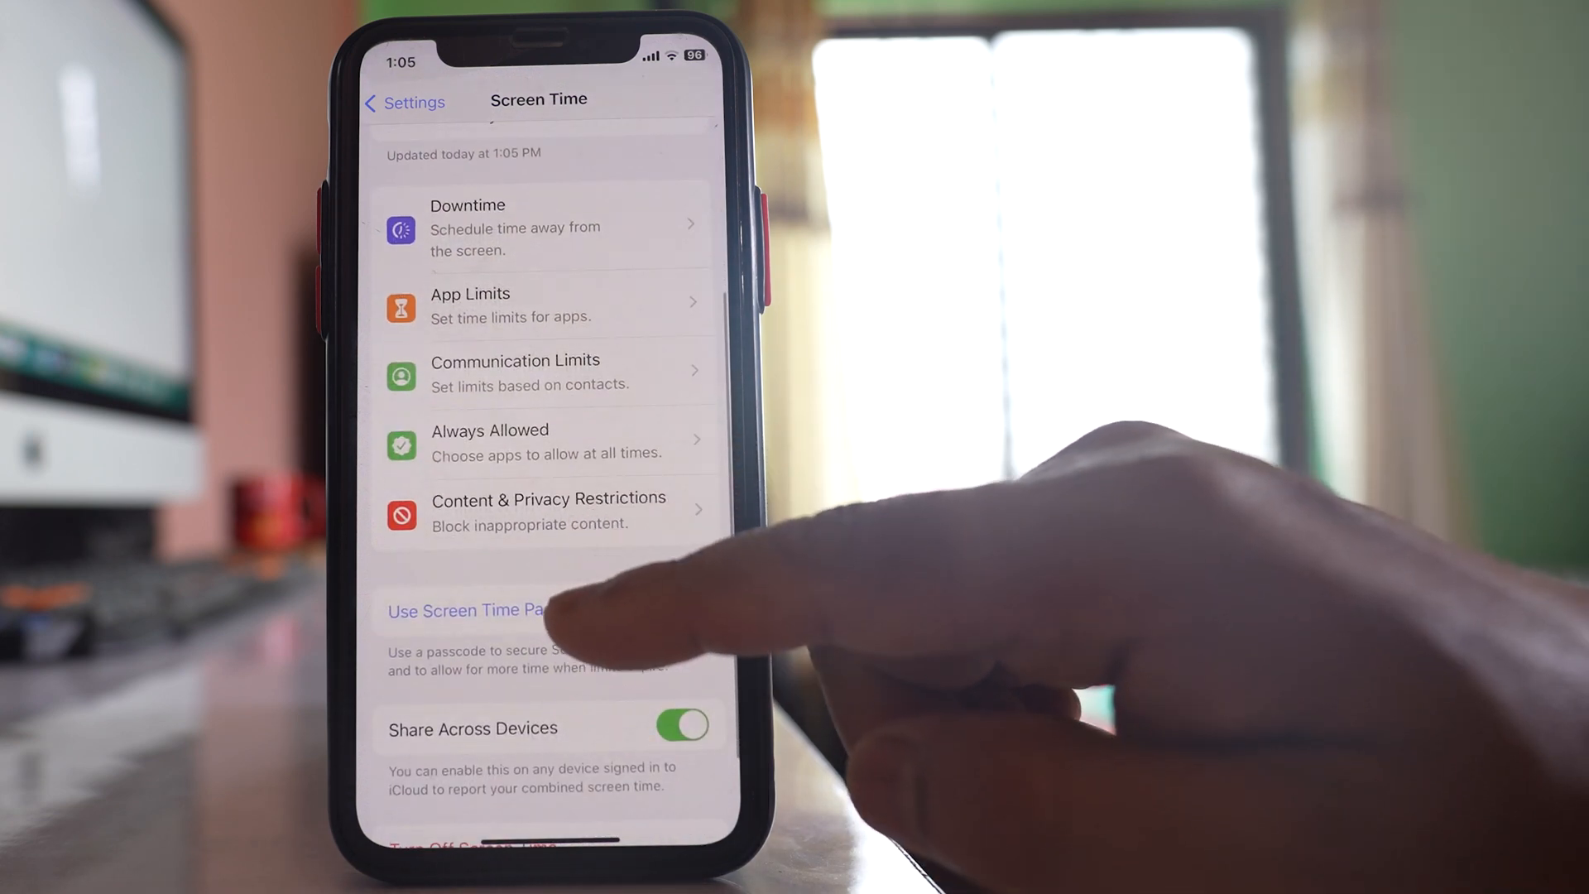
{"action": "left_click", "coordinate": [469, 610]}
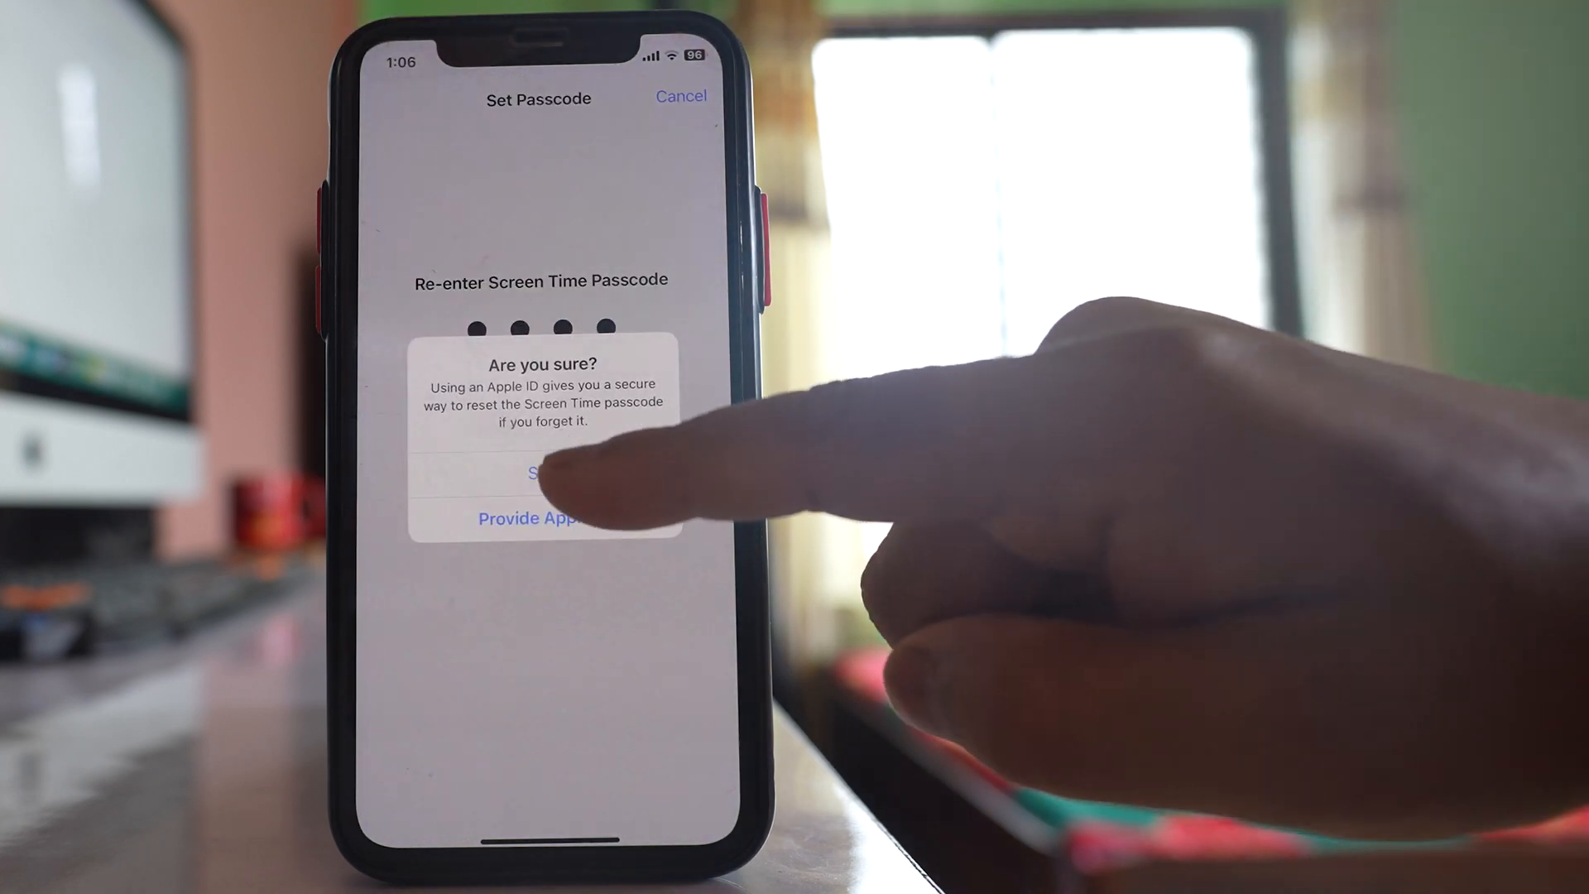
{"action": "left_click", "coordinate": [546, 472]}
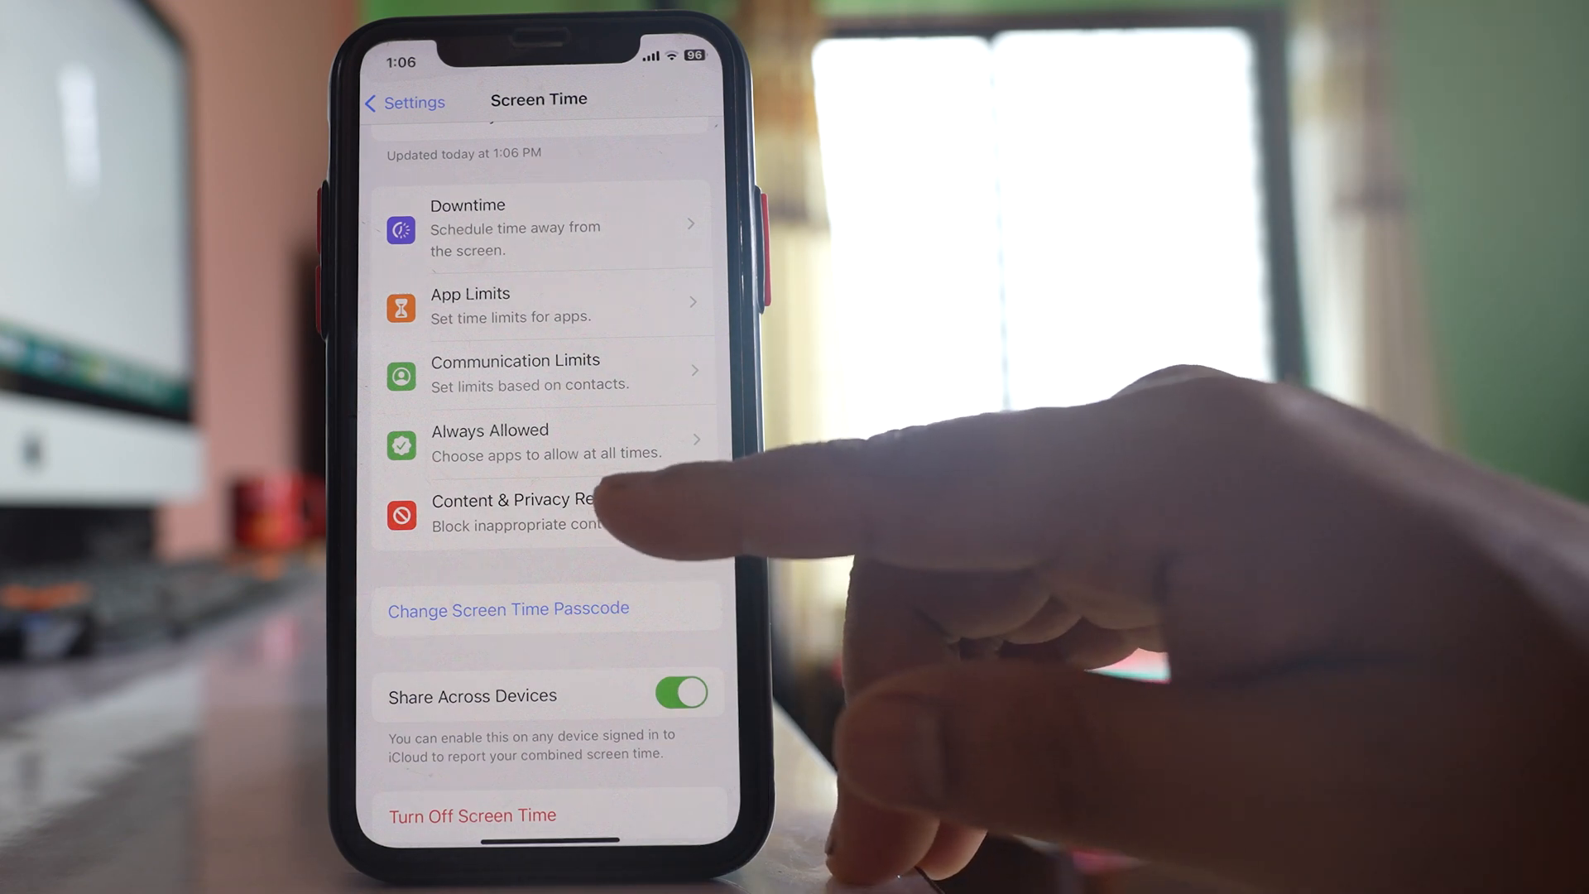
Go into Content & Privacy Restrictions to reach the Web Content options.
{"action": "left_click", "coordinate": [511, 512]}
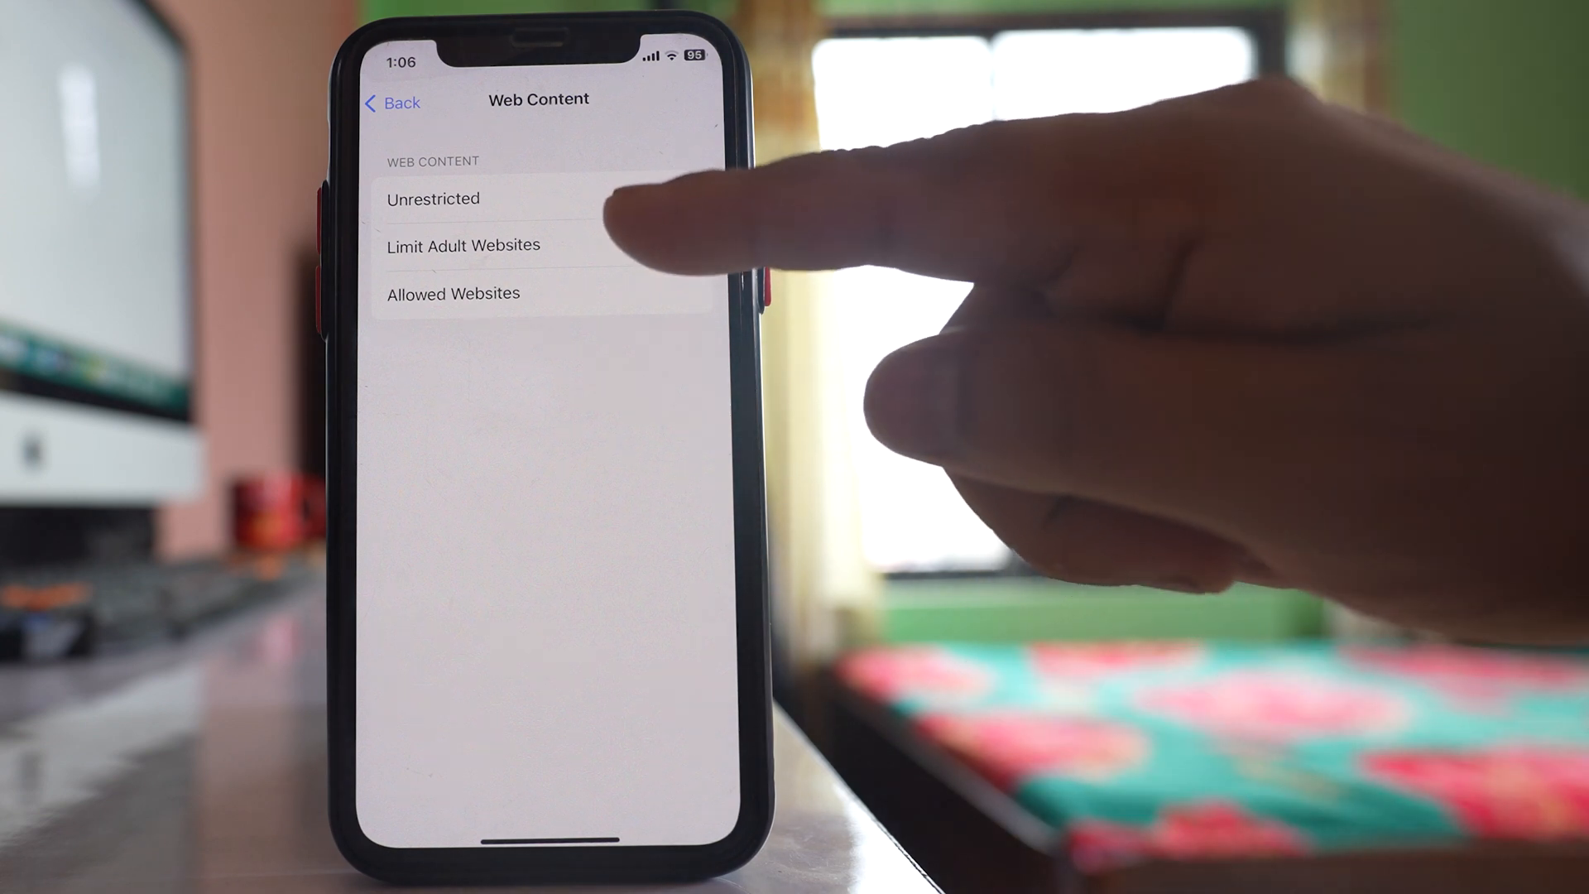
Choose Limit Adult Websites and add facebook.com under Never Allow.
{"action": "left_click", "coordinate": [462, 245]}
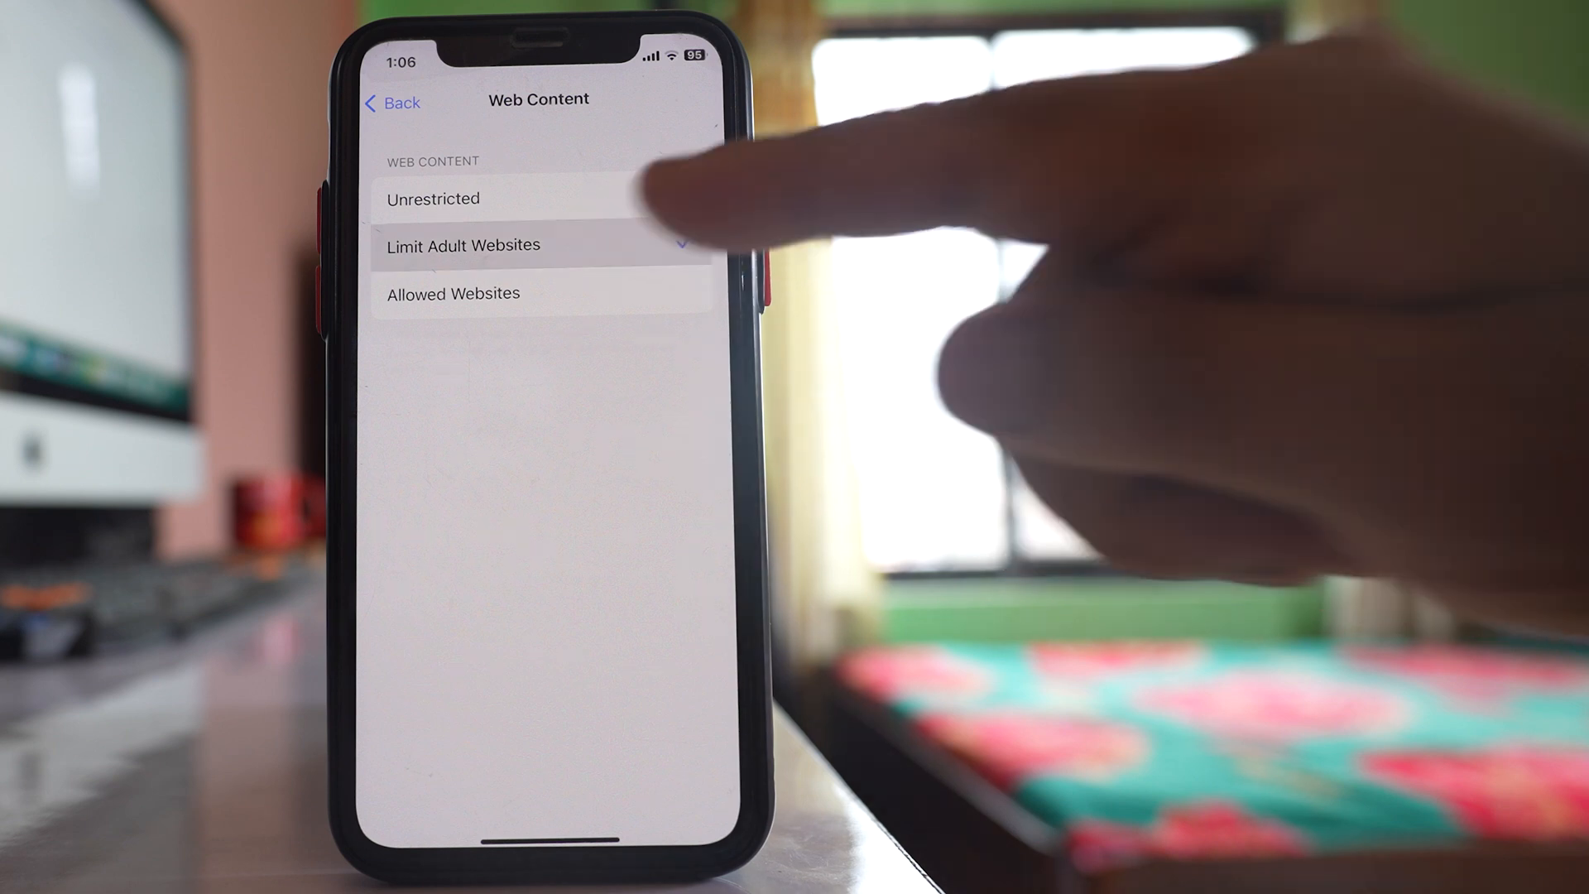
{"action": "left_click", "coordinate": [463, 245]}
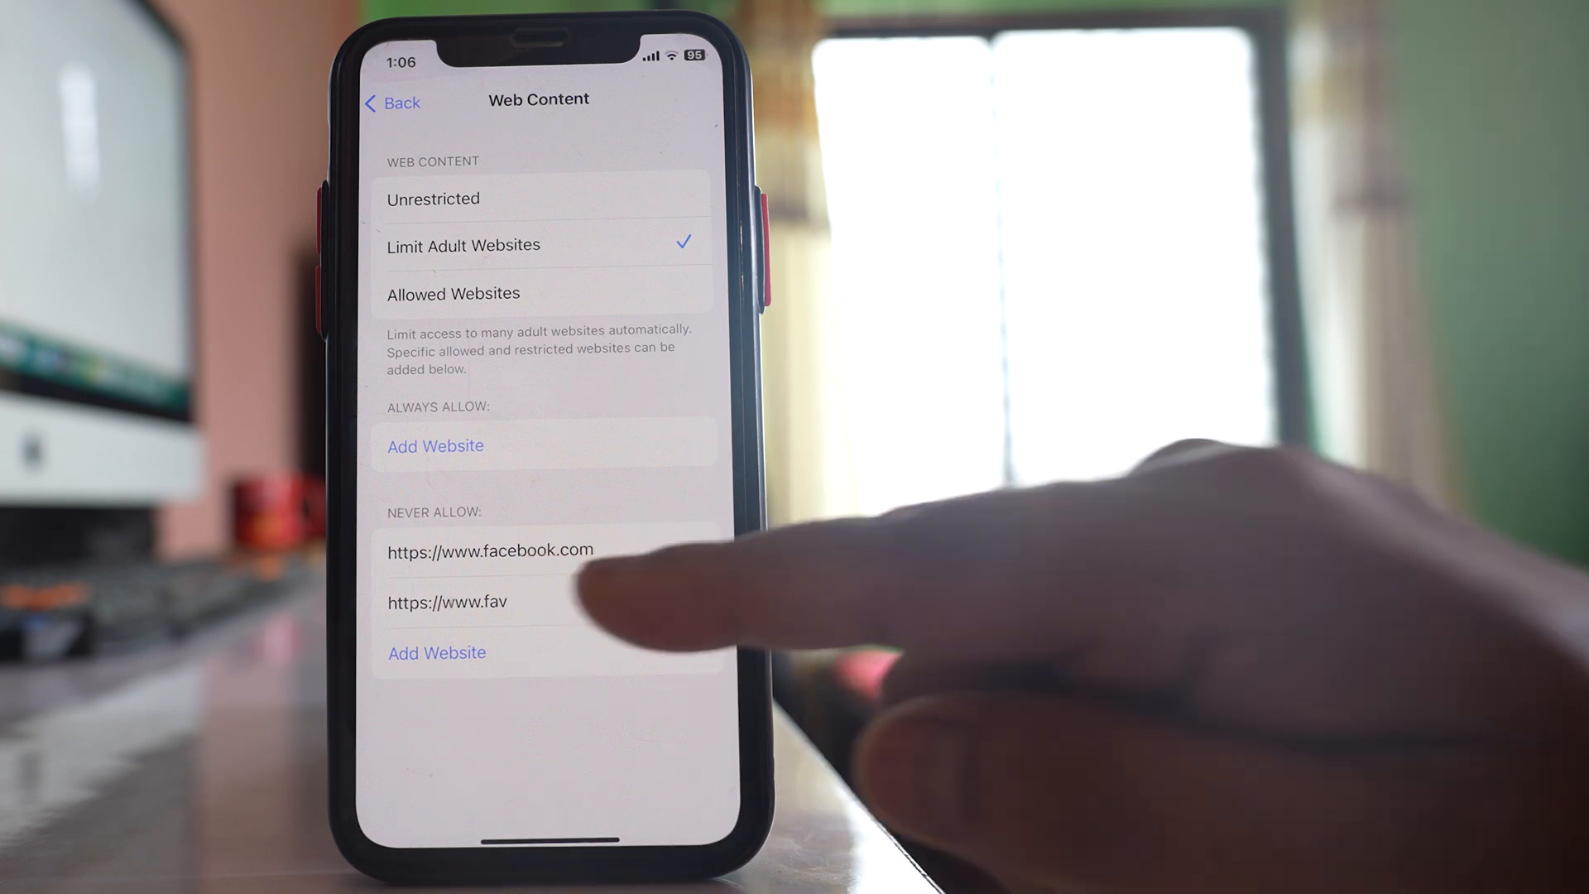
{"action": "mouse_move", "coordinate": [547, 597]}
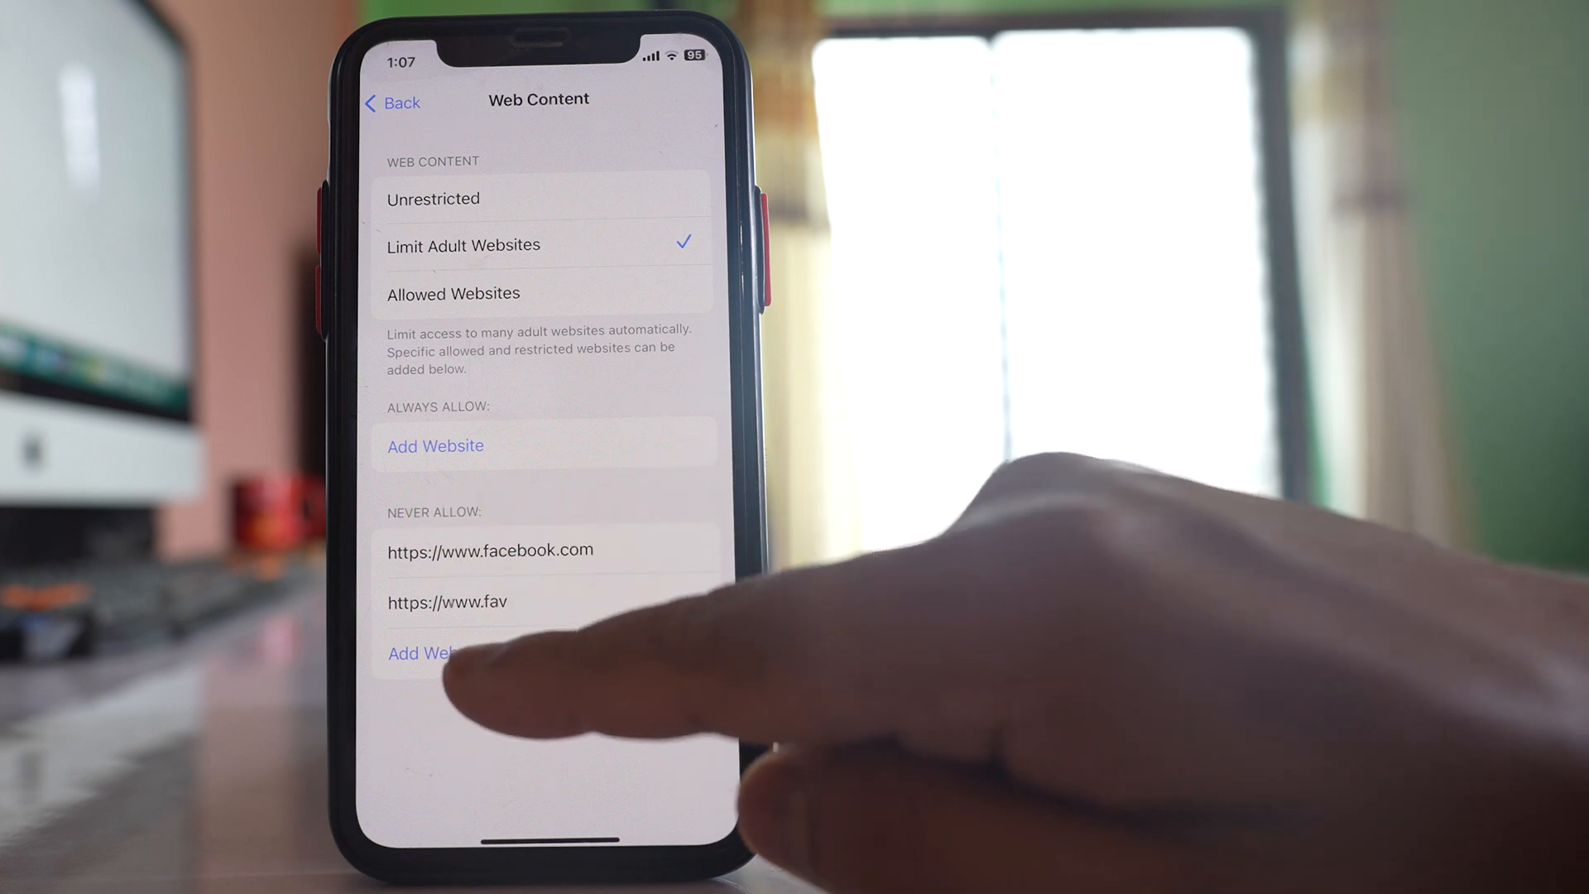
Start a new Add Website entry under Never Allow with the URL field ready for input.
{"action": "left_click", "coordinate": [422, 653]}
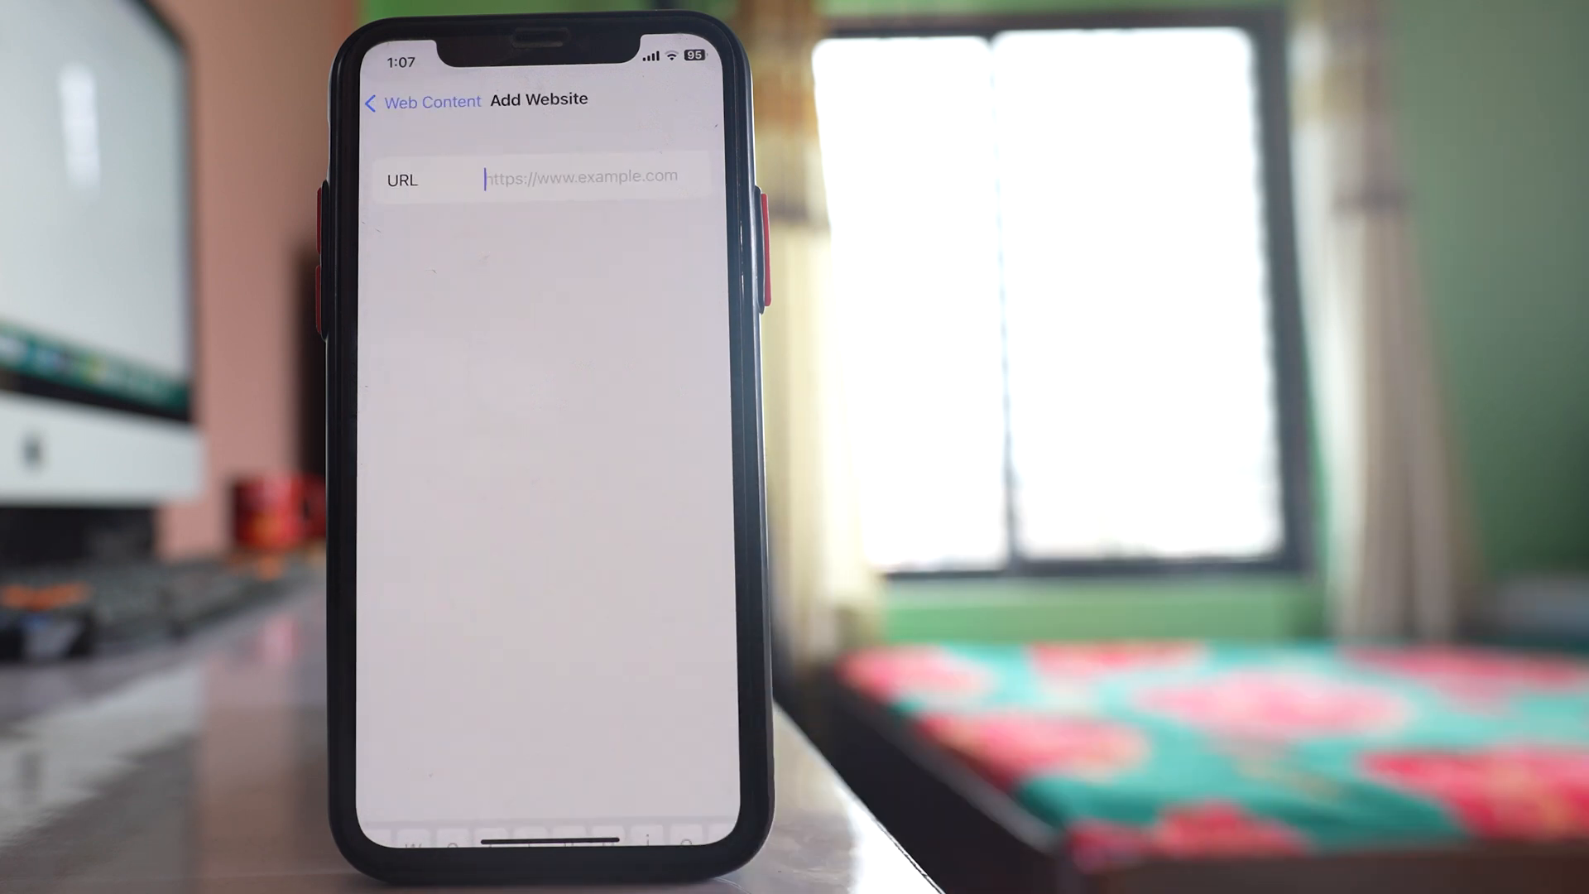
{"action": "left_click", "coordinate": [583, 175]}
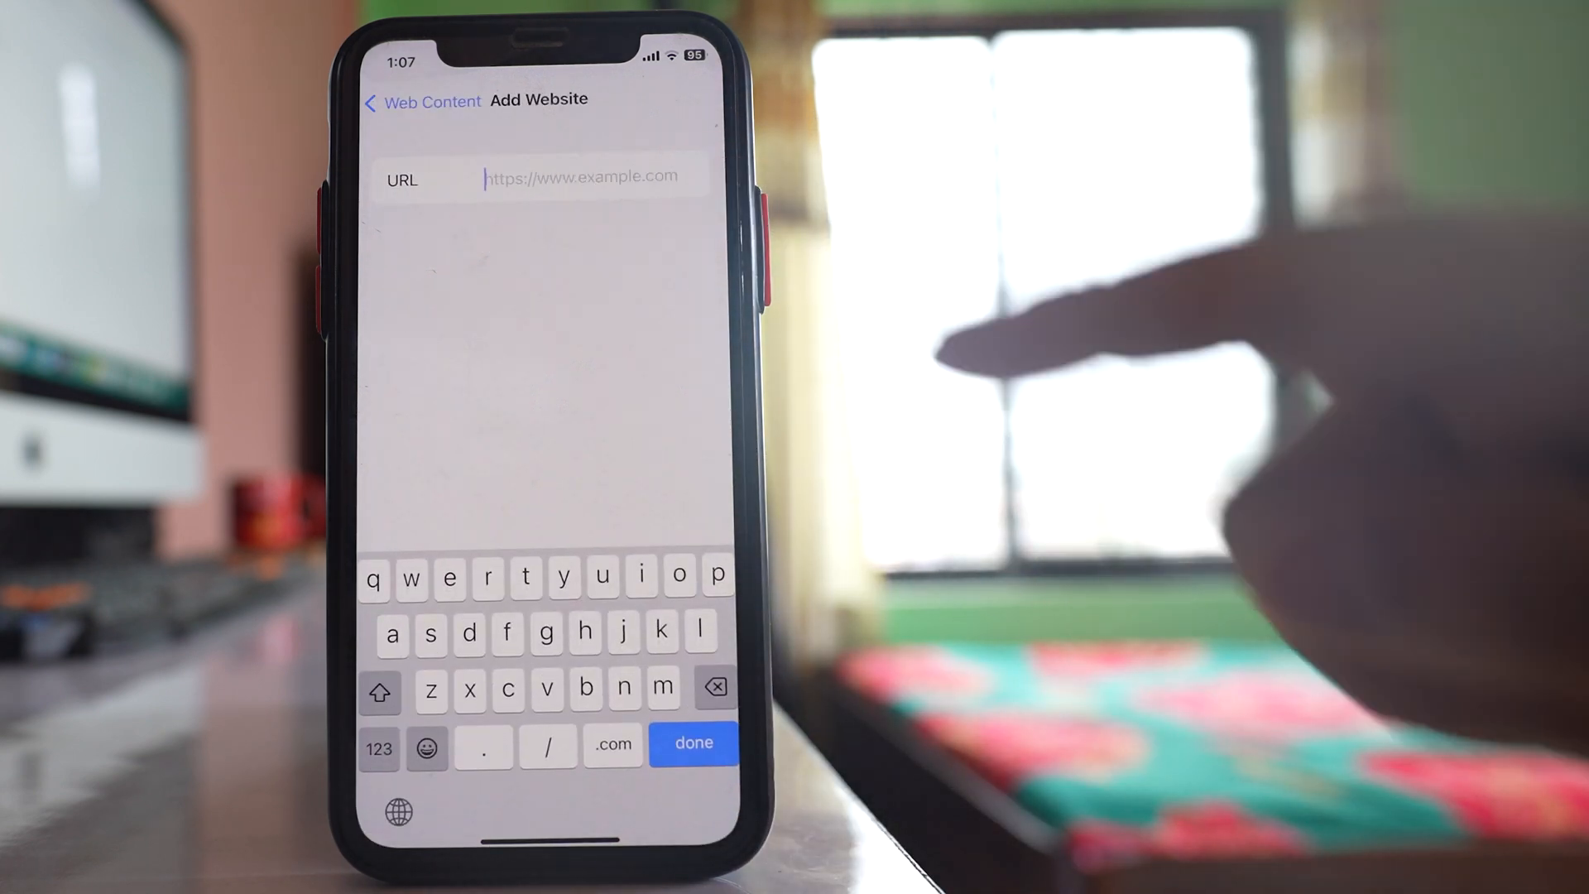